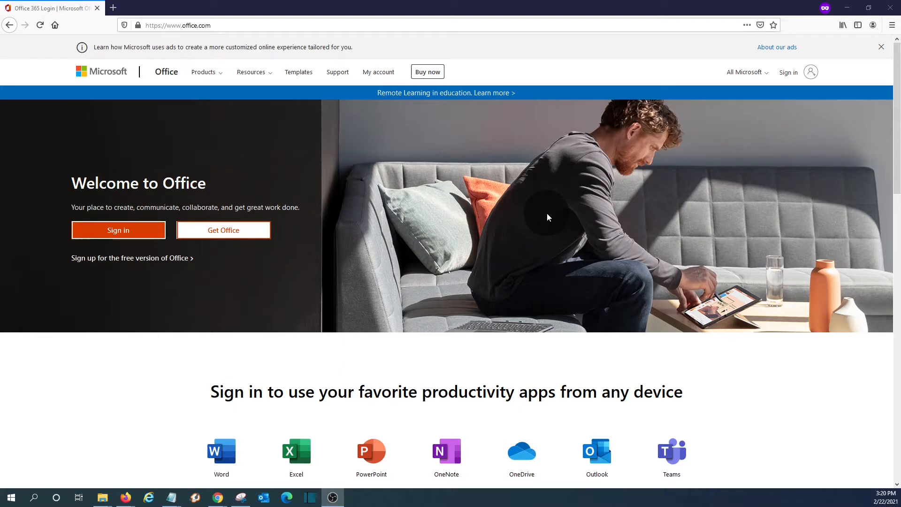
mouse_move(562, 214)
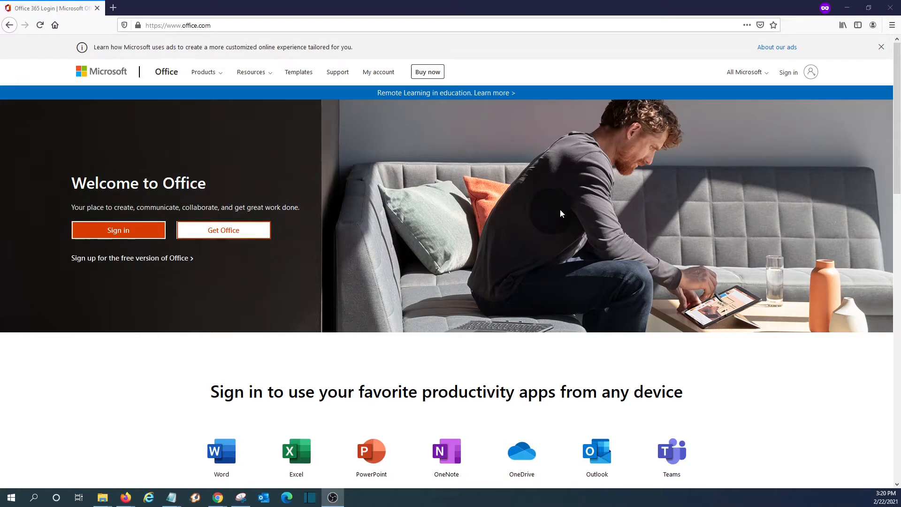
mouse_move(651, 214)
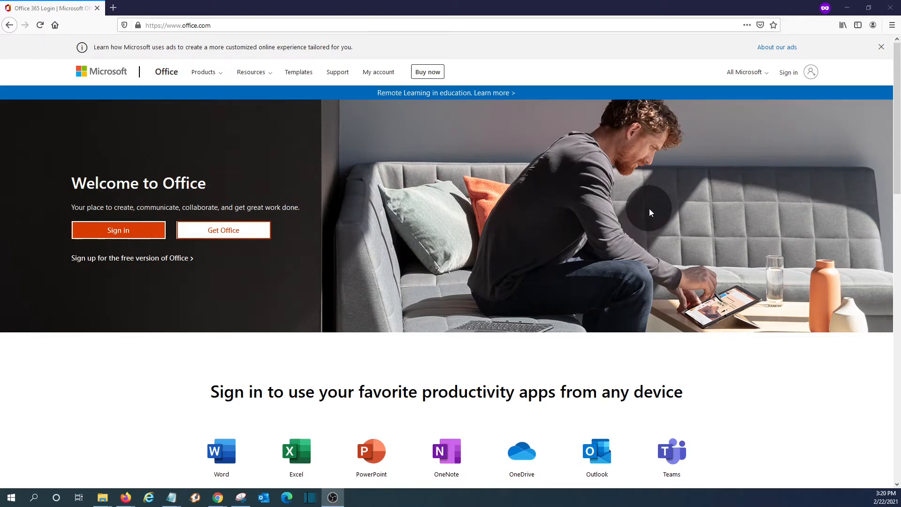
mouse_move(664, 219)
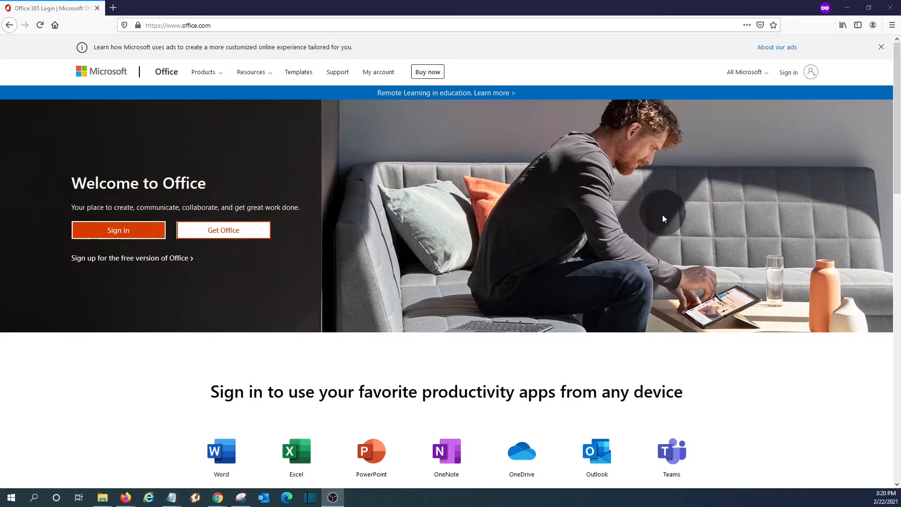
mouse_move(728, 173)
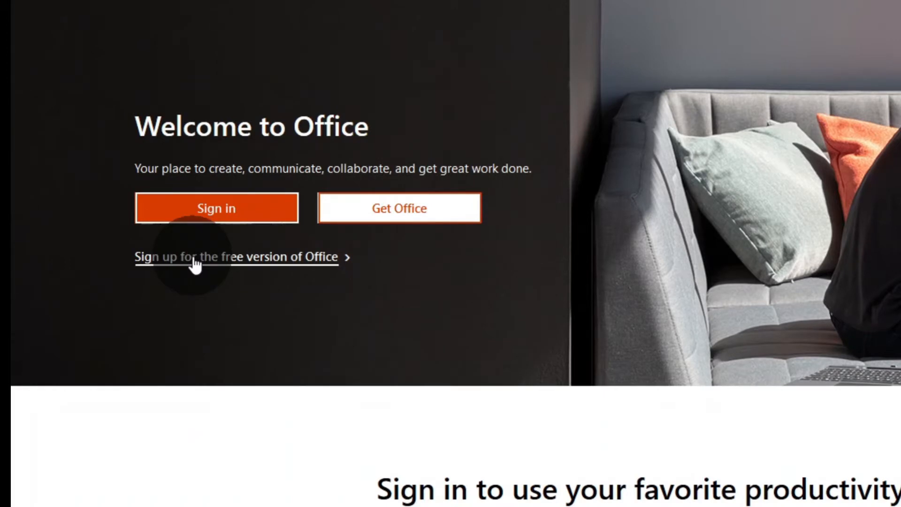
mouse_move(413, 213)
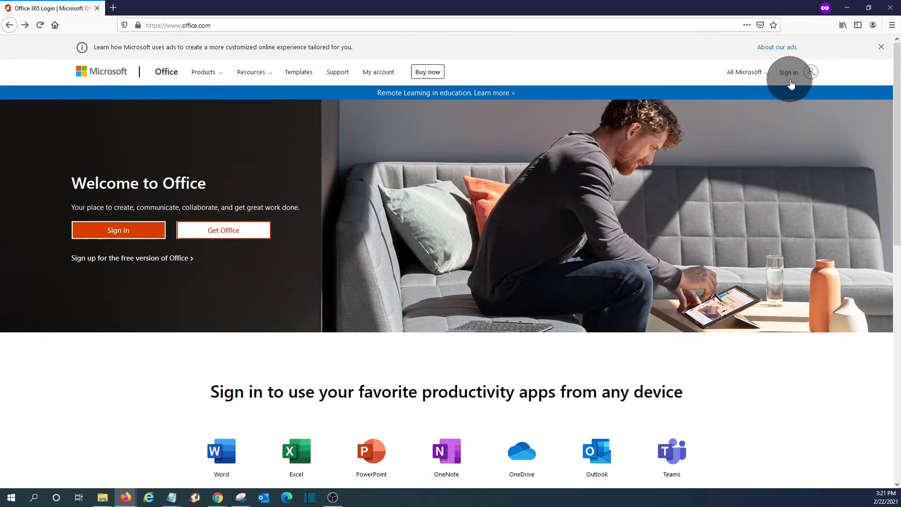
click(789, 72)
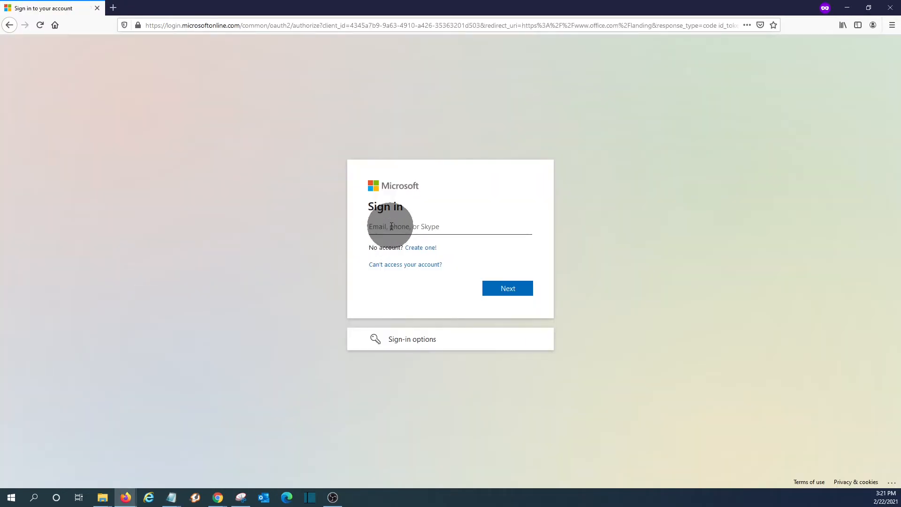
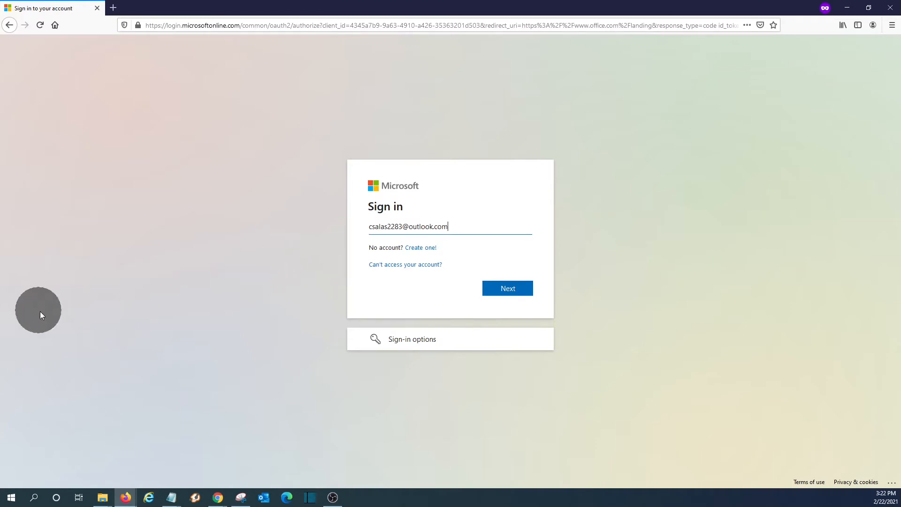
click(508, 288)
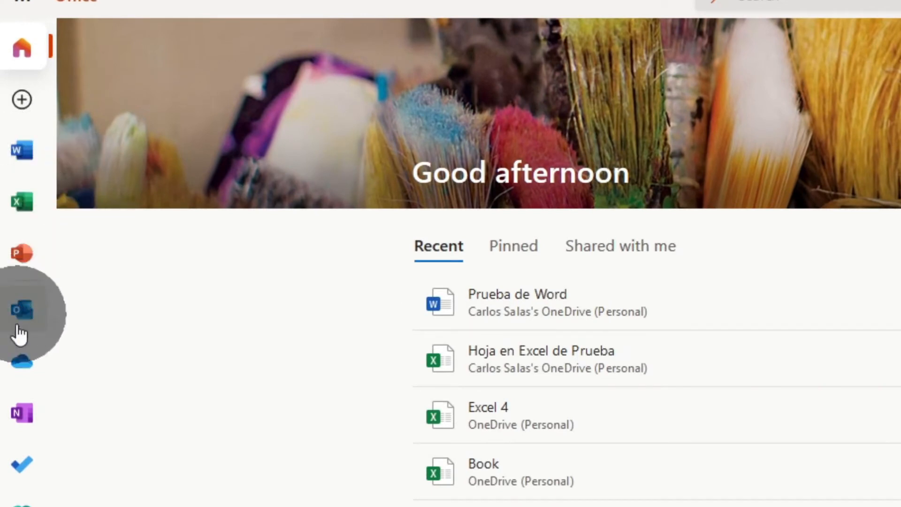
mouse_move(218, 421)
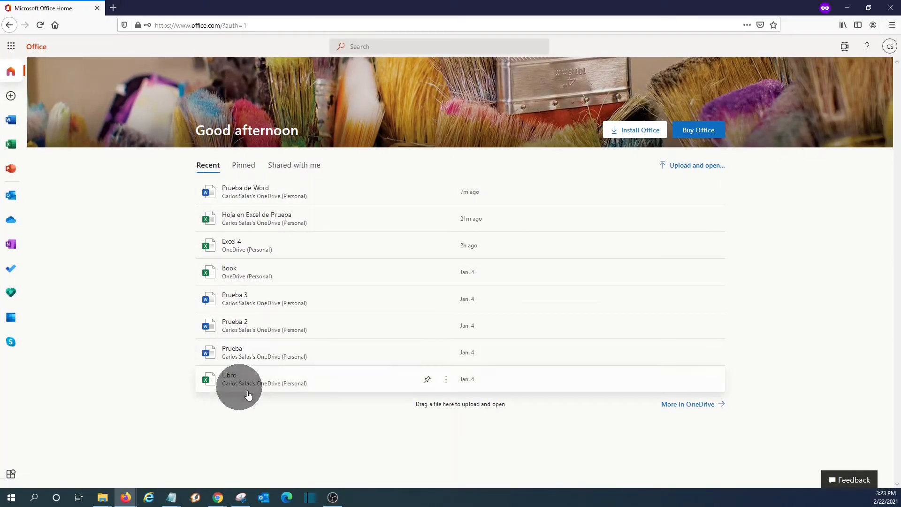
mouse_move(342, 392)
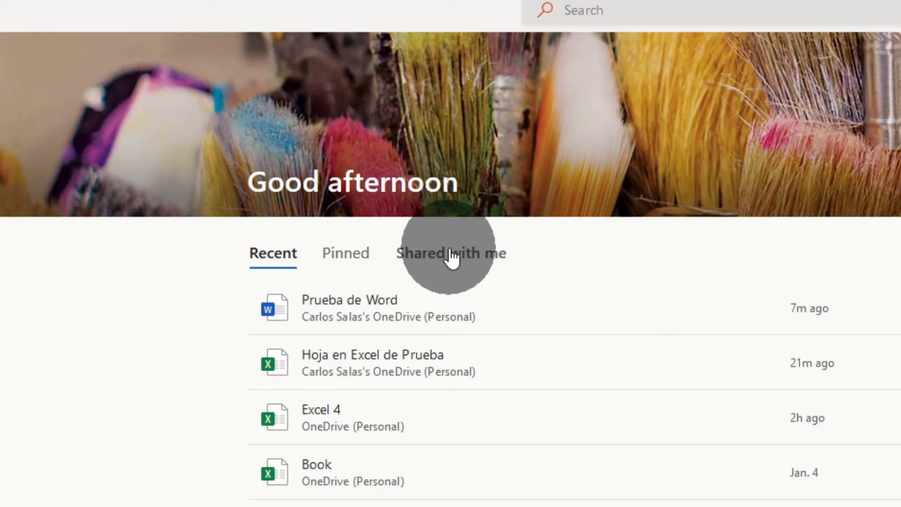
click(431, 254)
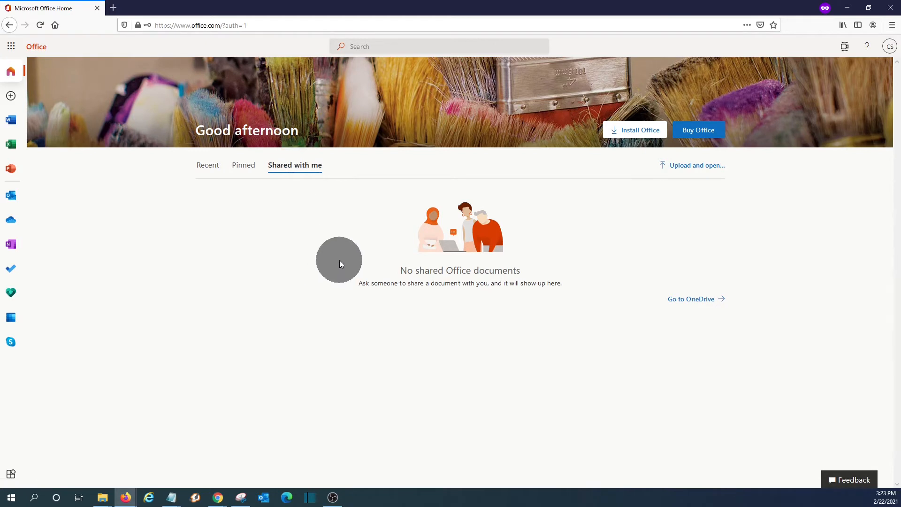
click(208, 164)
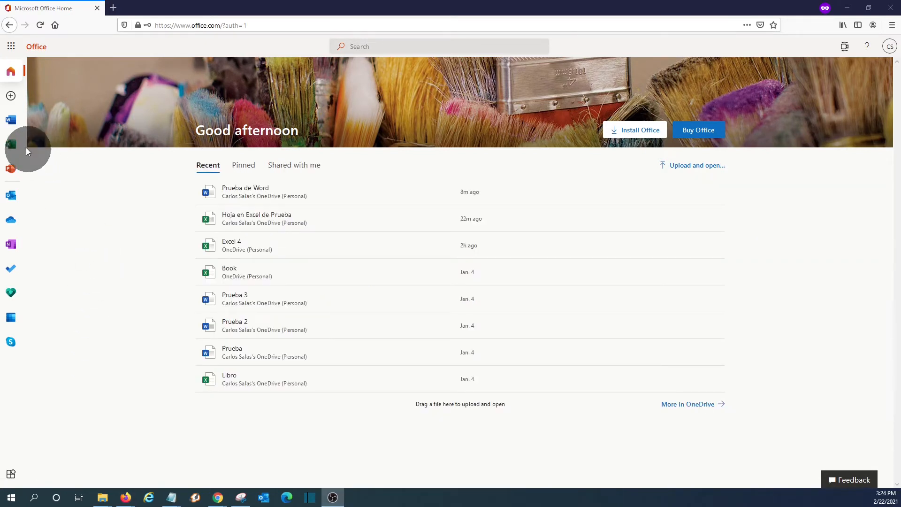
- Open the Word start page, then browse Documents in Upload and open without uploading
click(10, 120)
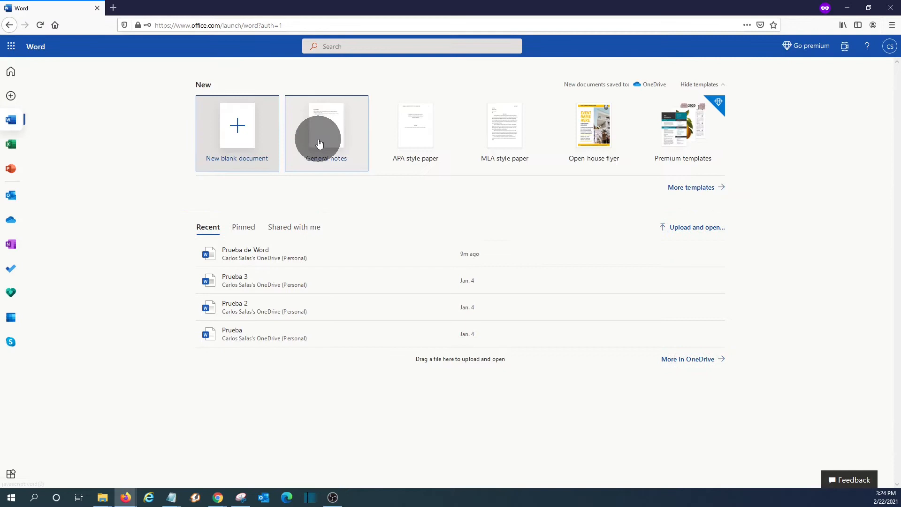
mouse_move(701, 138)
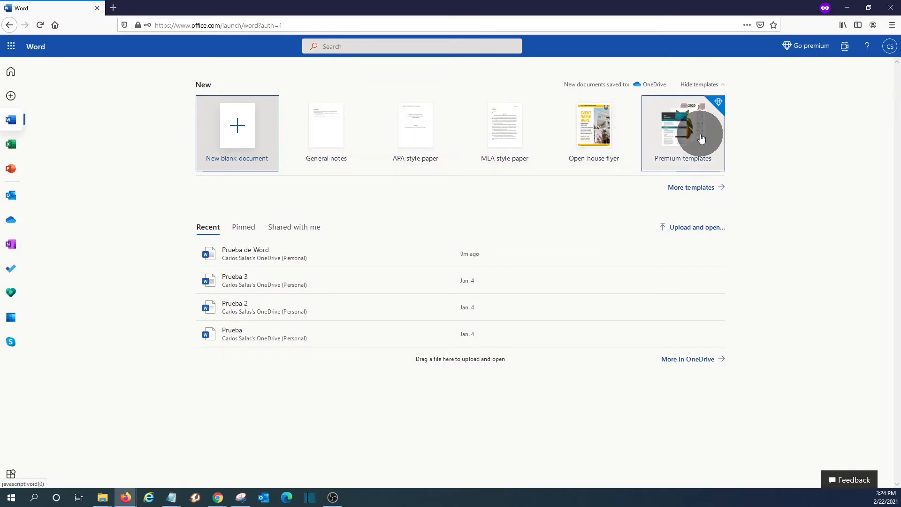
mouse_move(658, 151)
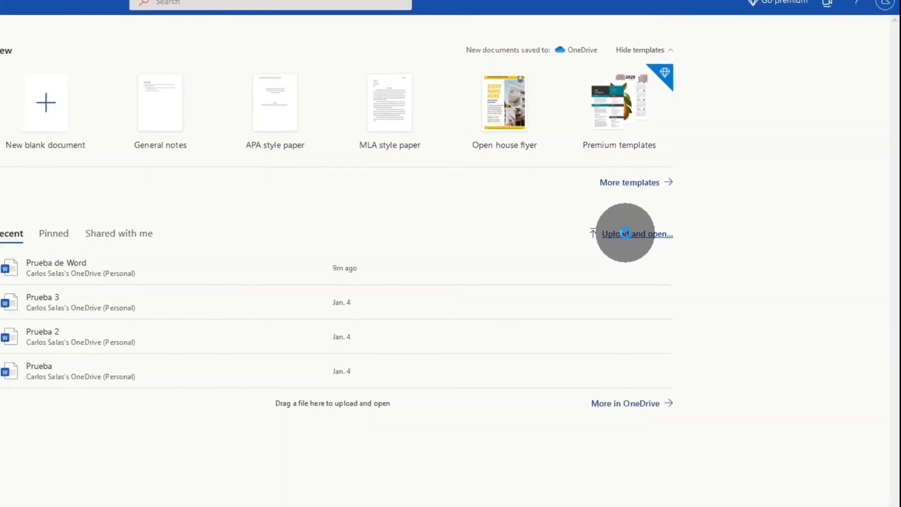
click(627, 234)
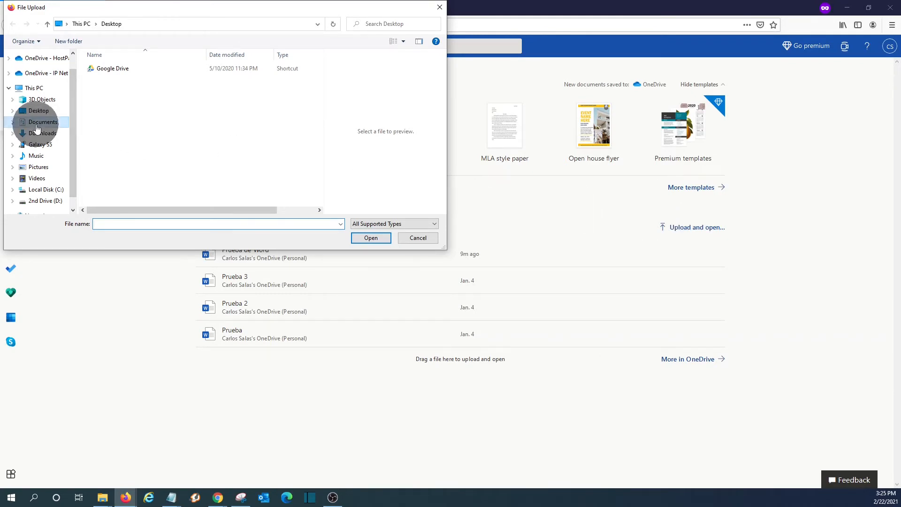
click(43, 121)
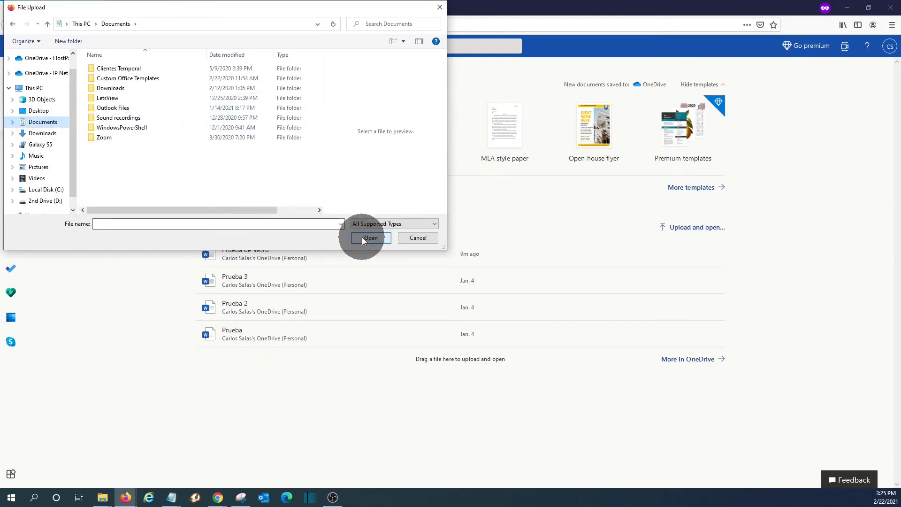
click(418, 238)
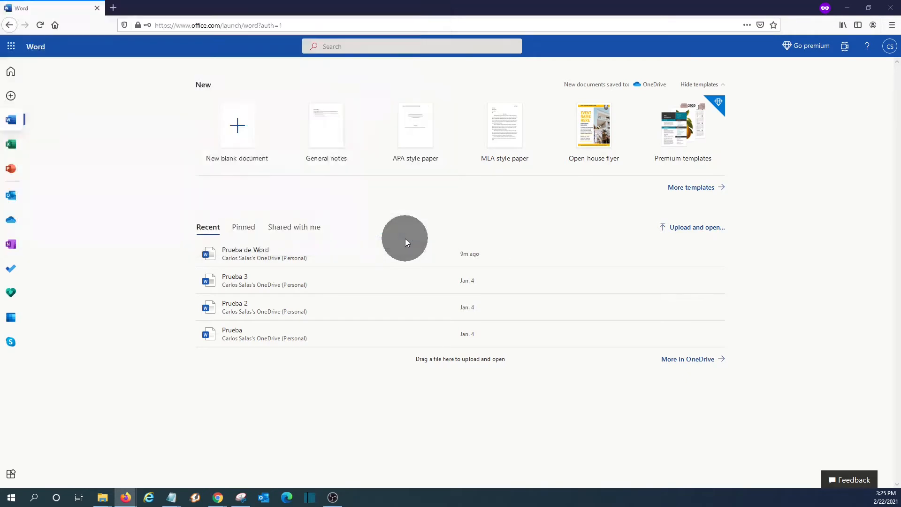
mouse_move(237, 127)
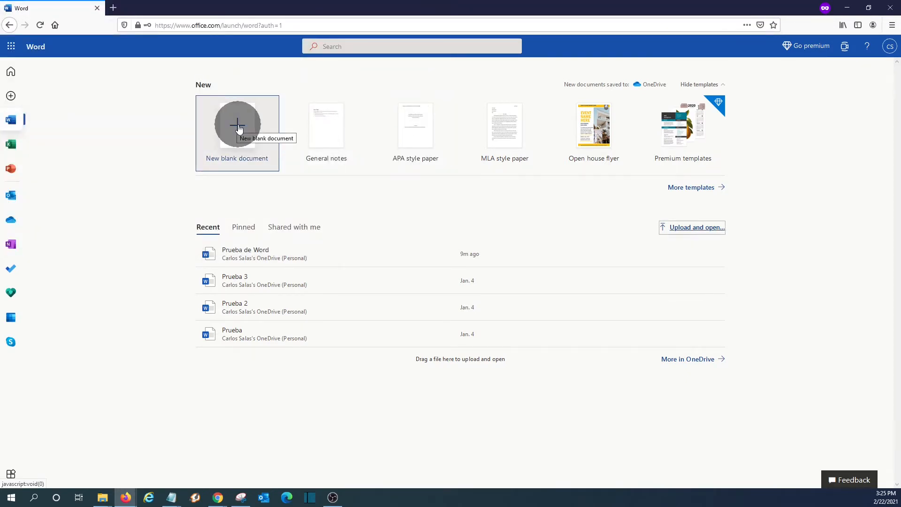
- Create a blank Word document and make its two lines bold Arial Black
click(237, 124)
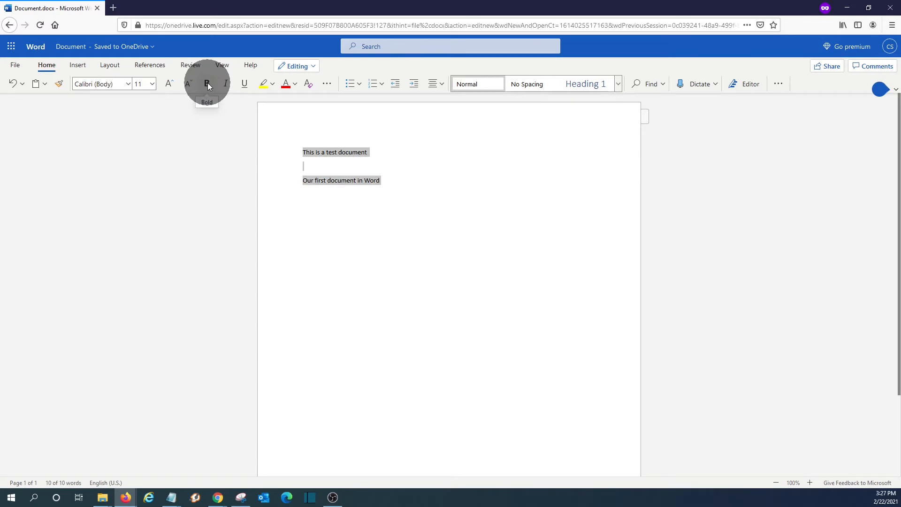
click(206, 84)
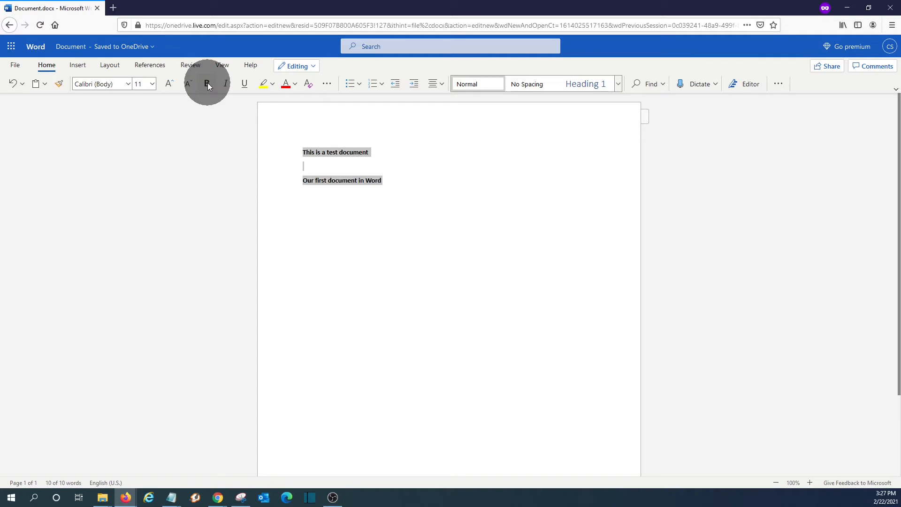
click(133, 83)
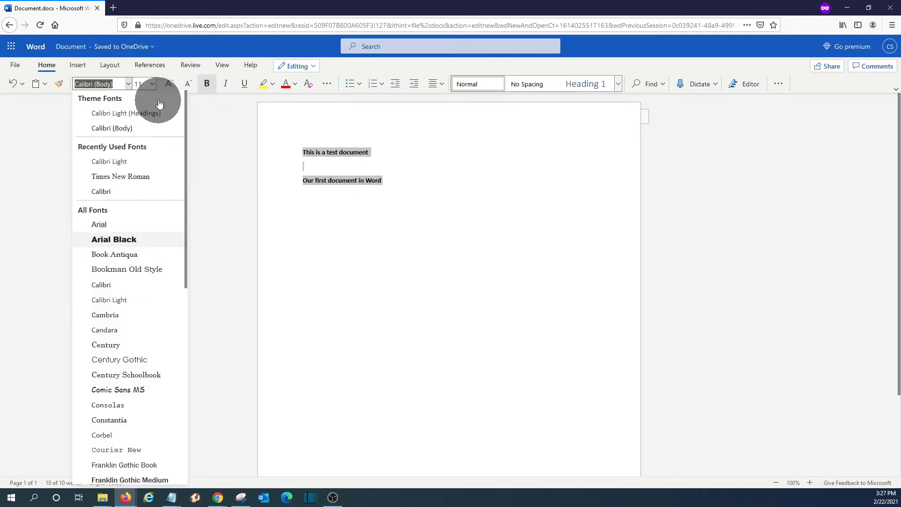
click(114, 239)
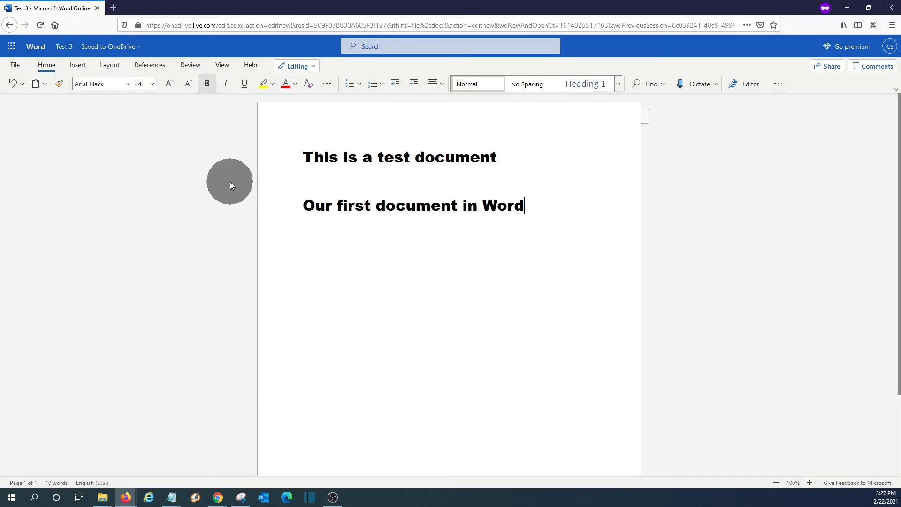
mouse_move(528, 210)
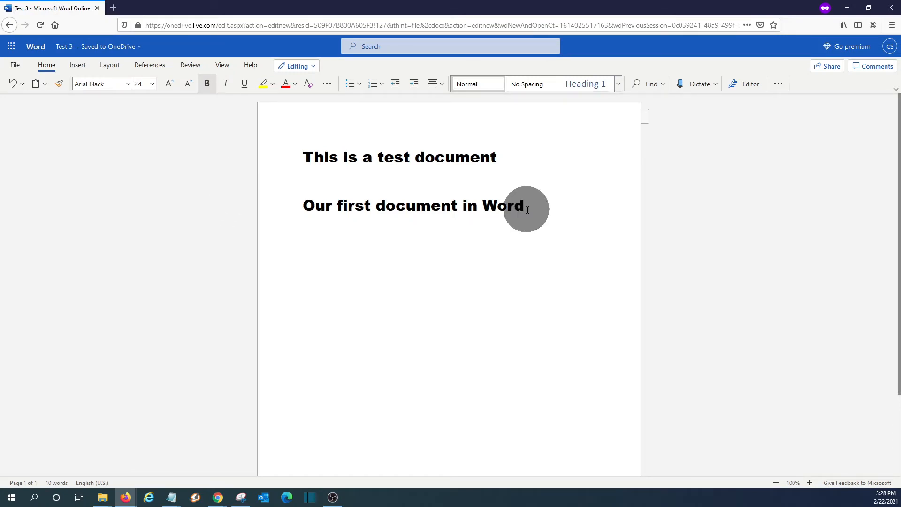
mouse_move(464, 209)
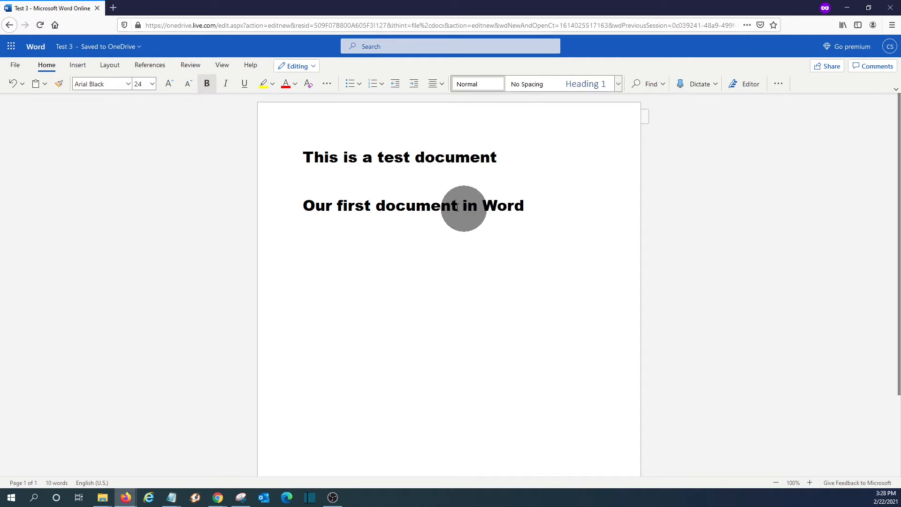
drag(525, 205, 302, 157)
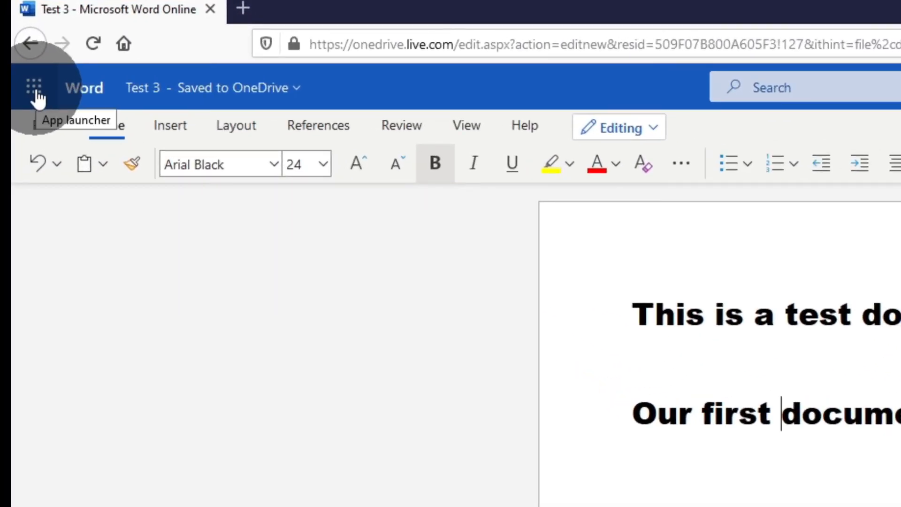
- Switch from the Word document to the Excel start page through the app launcher
click(32, 88)
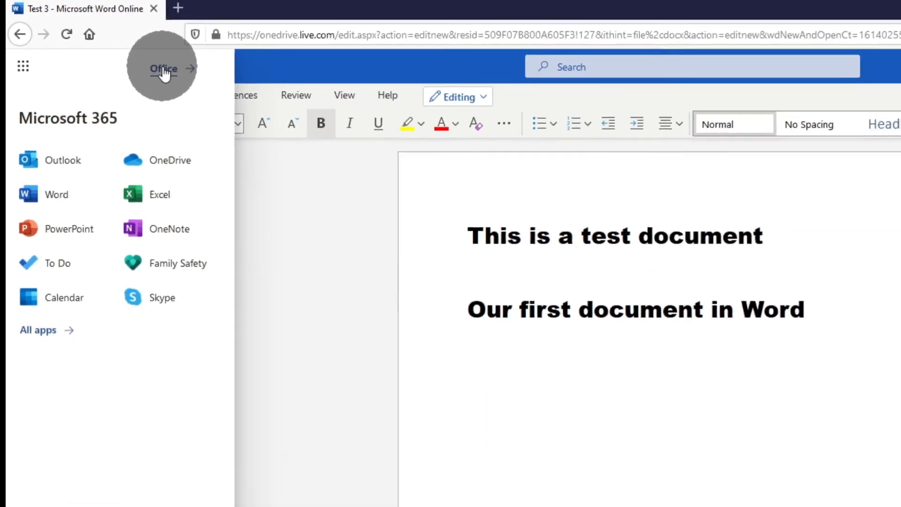
click(163, 69)
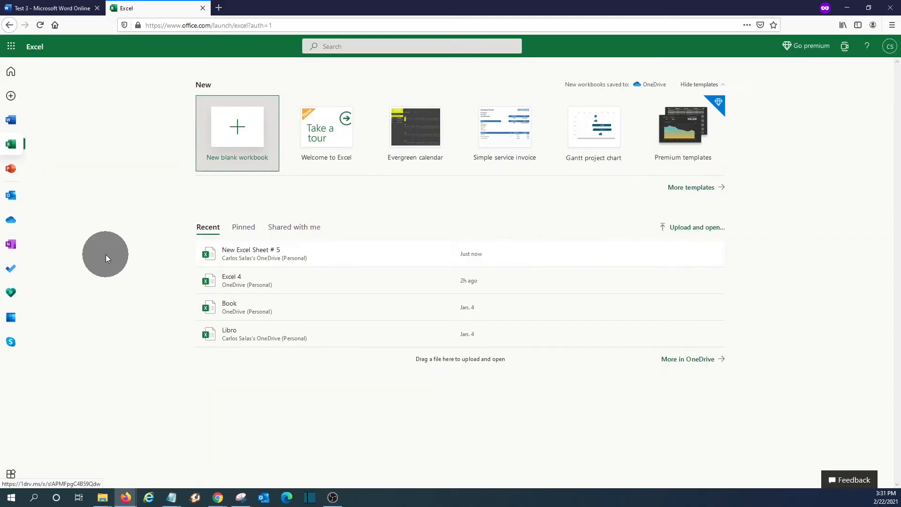
mouse_move(249, 254)
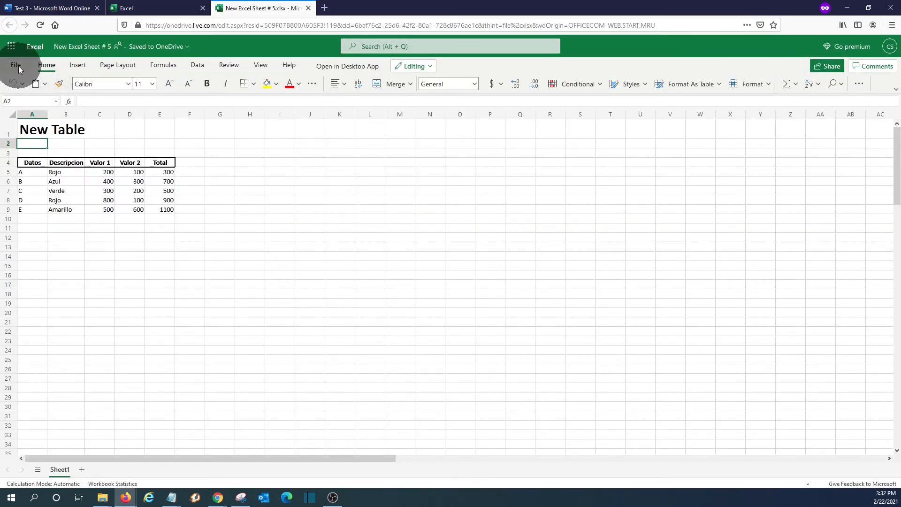
click(17, 65)
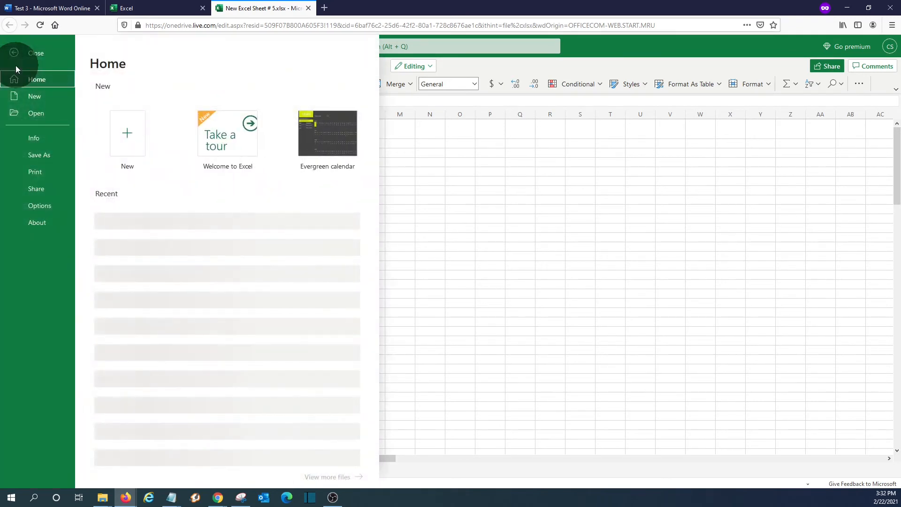
mouse_move(36, 162)
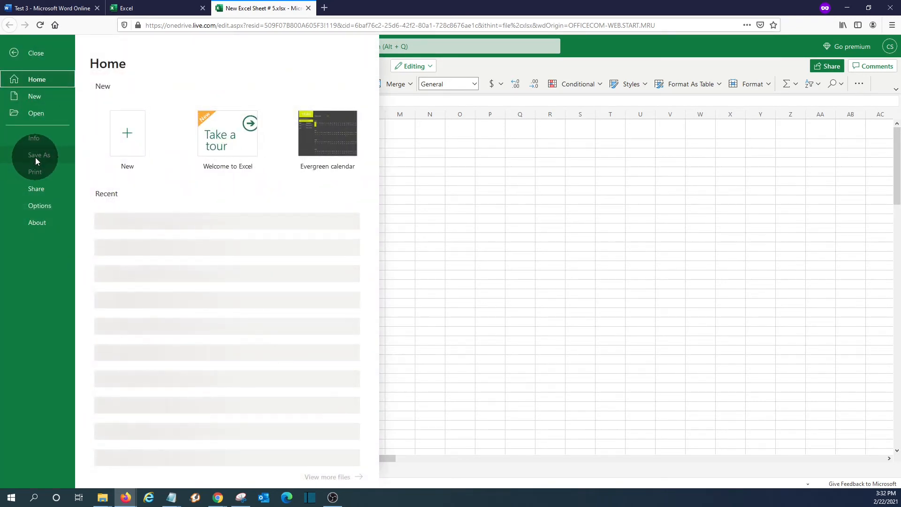
click(40, 155)
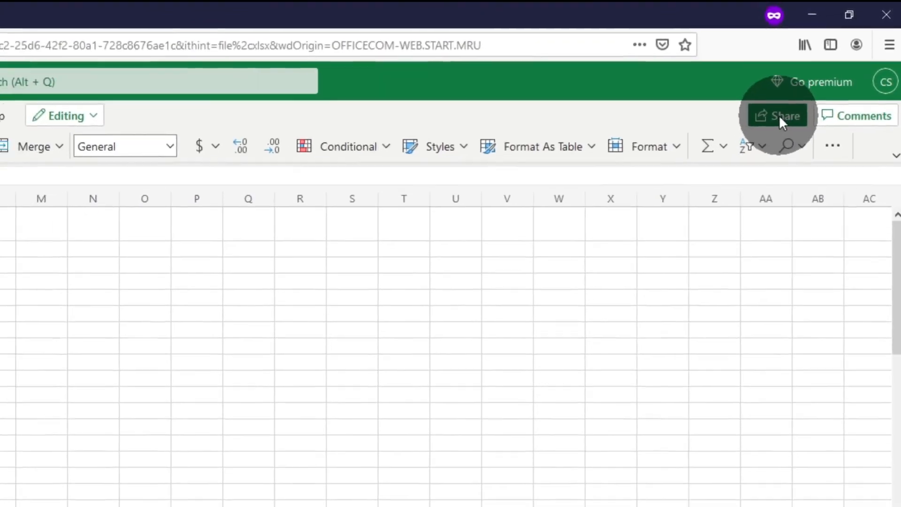
- Copy an anyone-can-edit share link for New Excel Sheet # 5
click(781, 116)
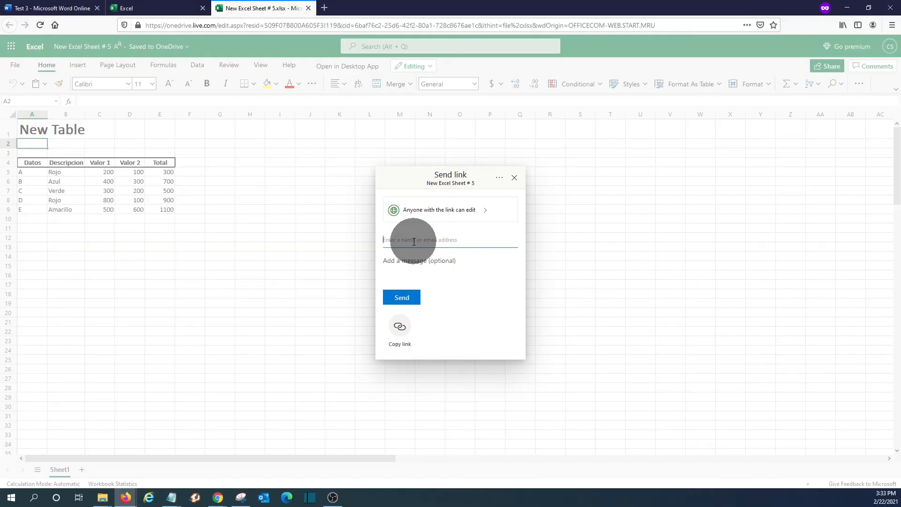
mouse_move(412, 241)
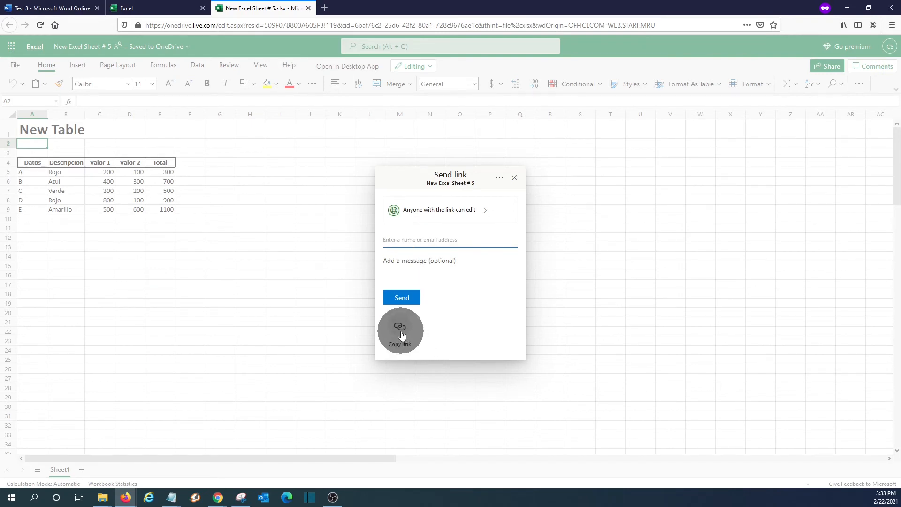
click(400, 332)
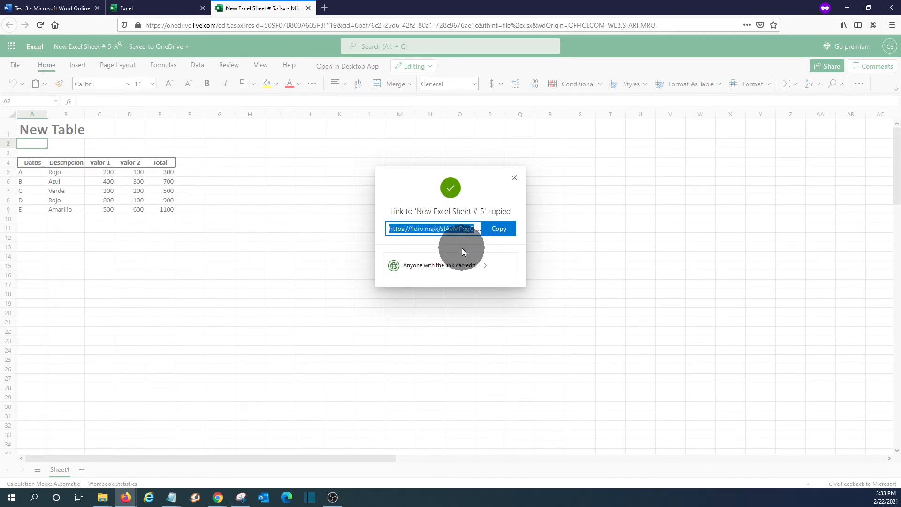
- Reach OneDrive's My files view by way of the Office home page
click(21, 47)
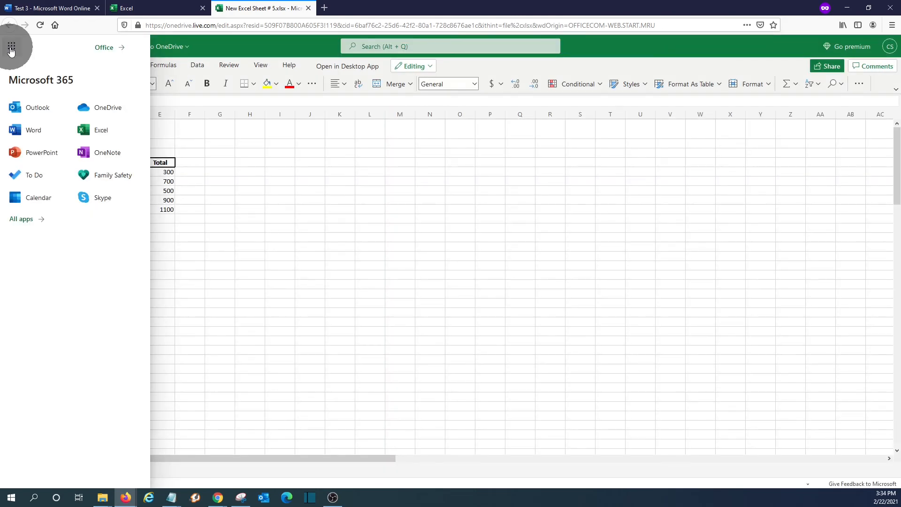
mouse_move(104, 46)
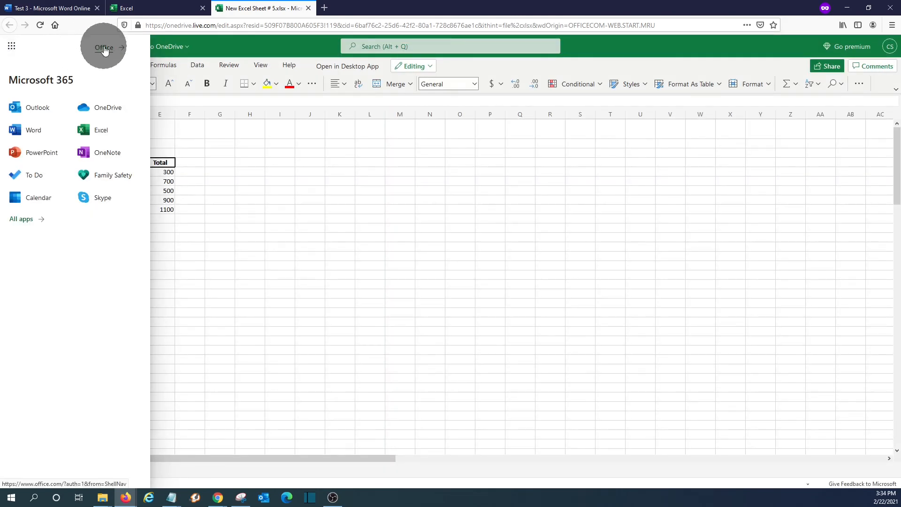
click(102, 47)
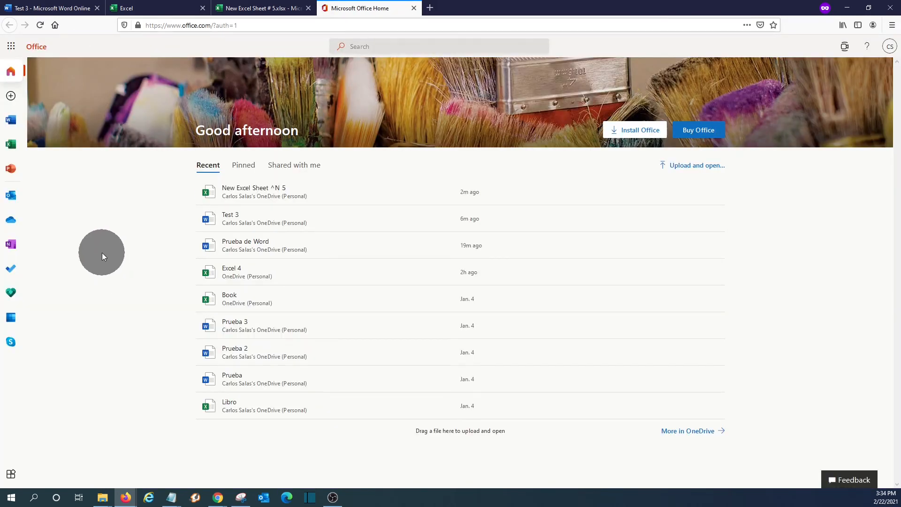
mouse_move(10, 195)
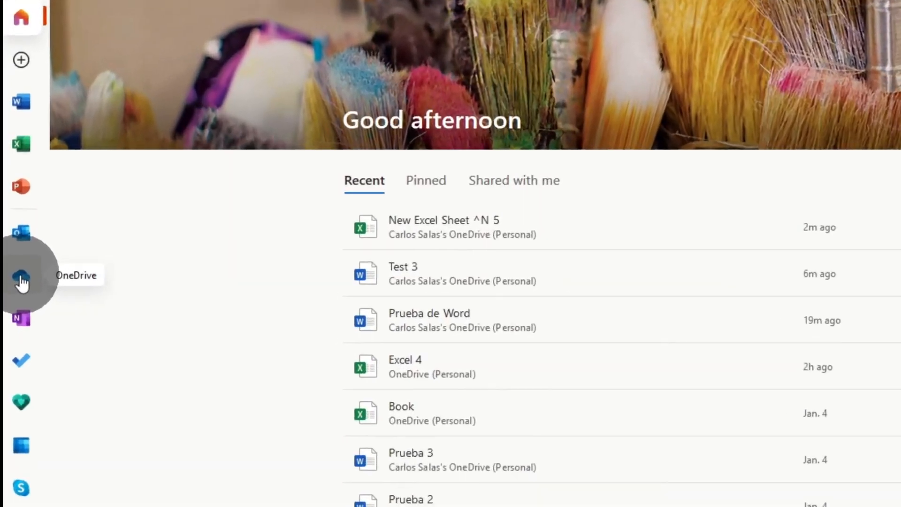
click(21, 279)
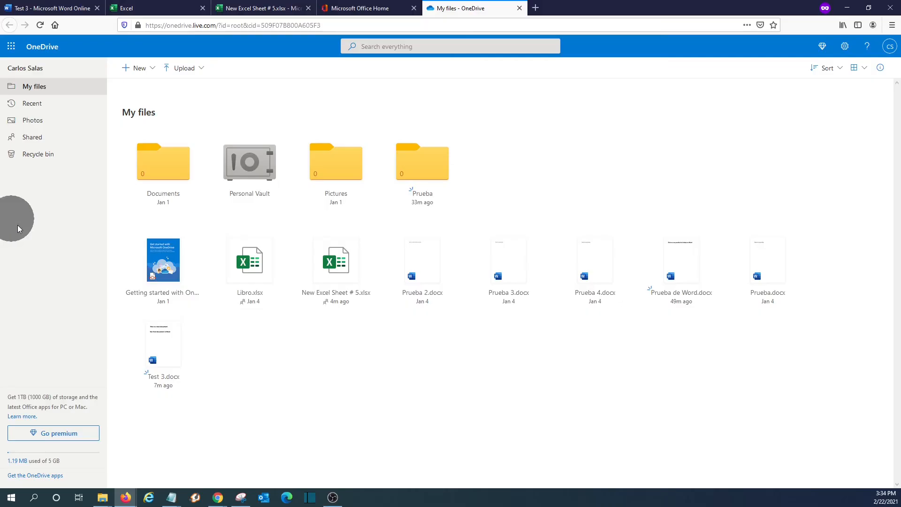